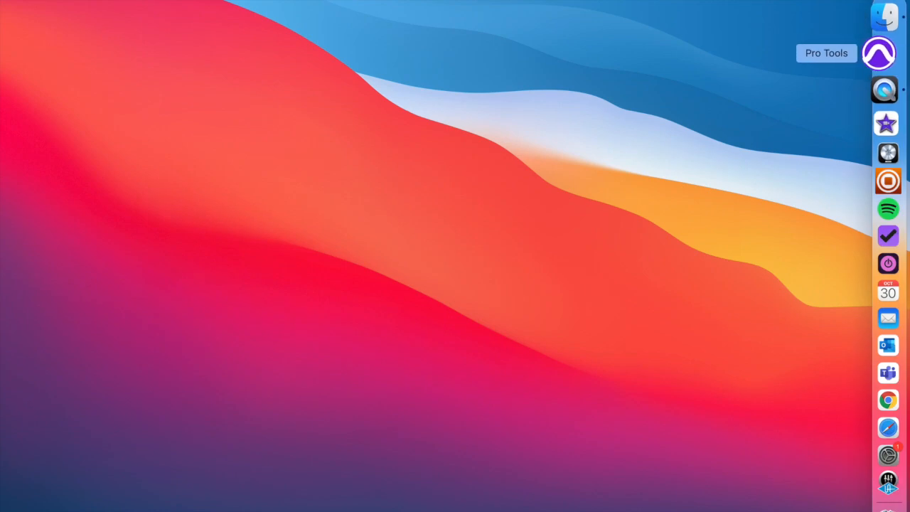
Step: Launch Pro Tools from the Dock to reach the session dashboard
click(880, 53)
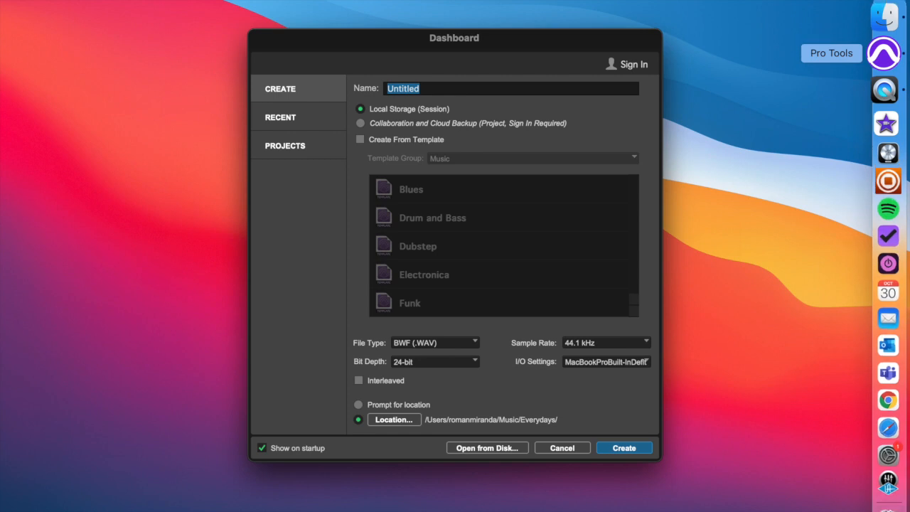
mouse_move(762, 121)
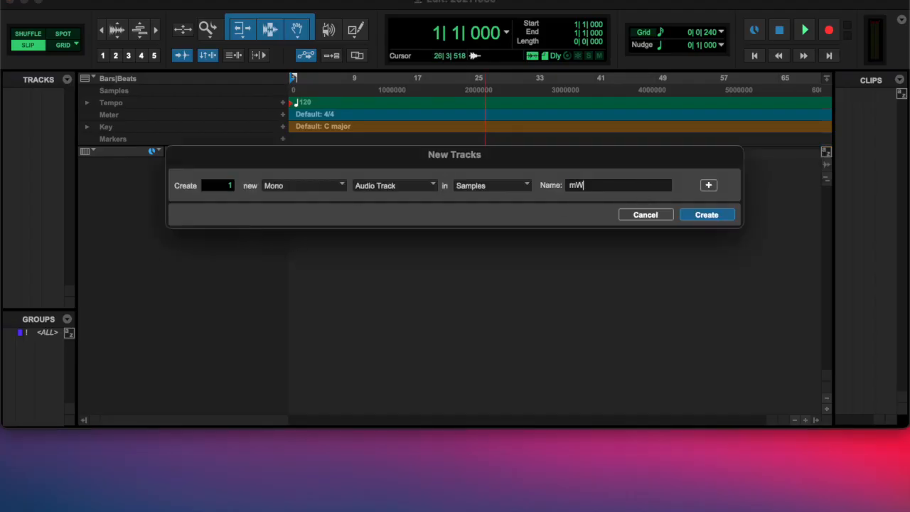
Step: Create the mWAHAHAHA mono track and record a laugh onto it
click(706, 214)
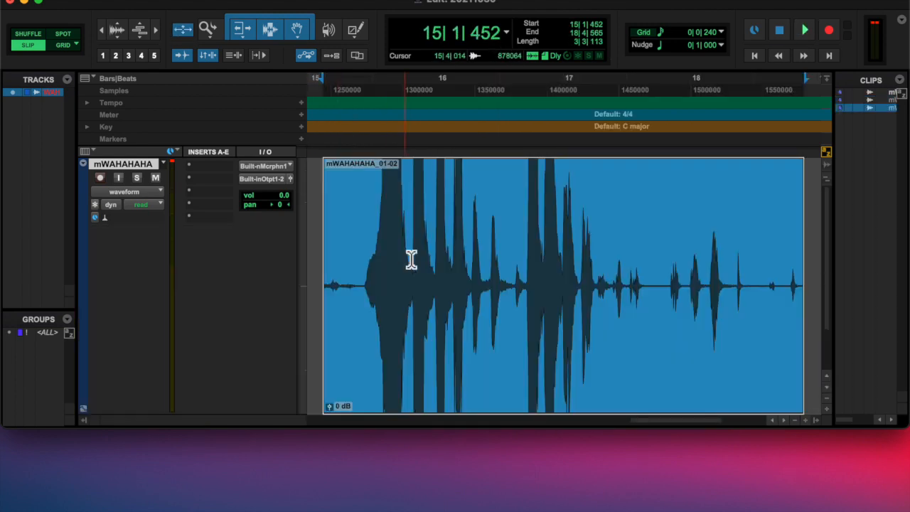
click(804, 29)
text(m)
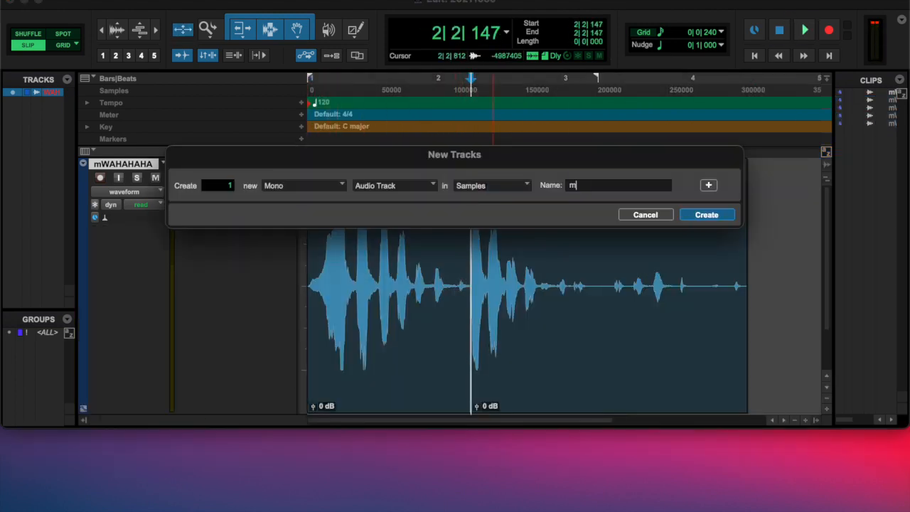
Step: Create the second mono track, Michellevilaugh, for the second laugh
click(706, 214)
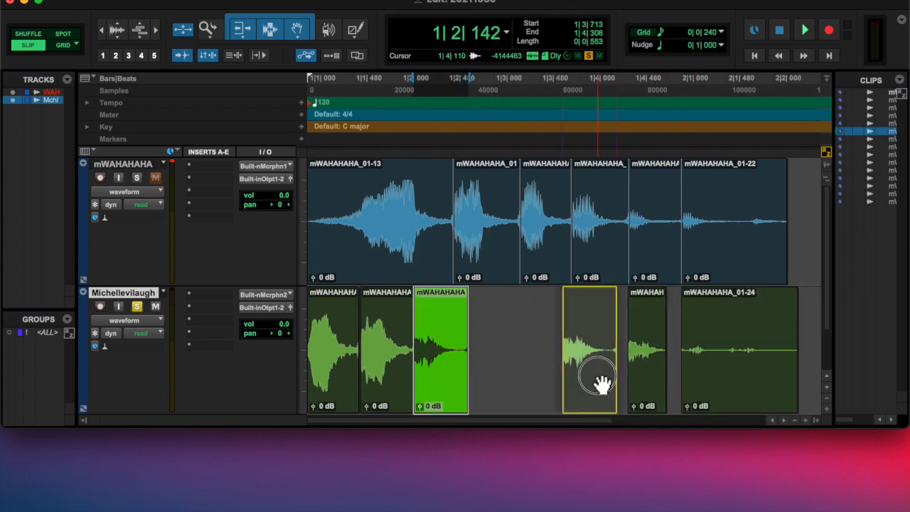
Step: Drag Michellevilaugh clips under matching mWAHAHAHA bursts and play both laughs to check alignment
drag(590, 384, 479, 391)
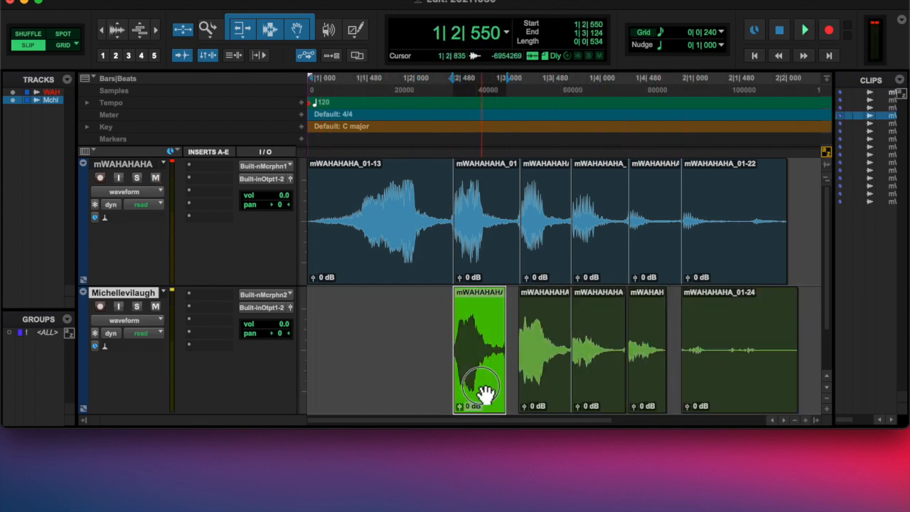
click(711, 369)
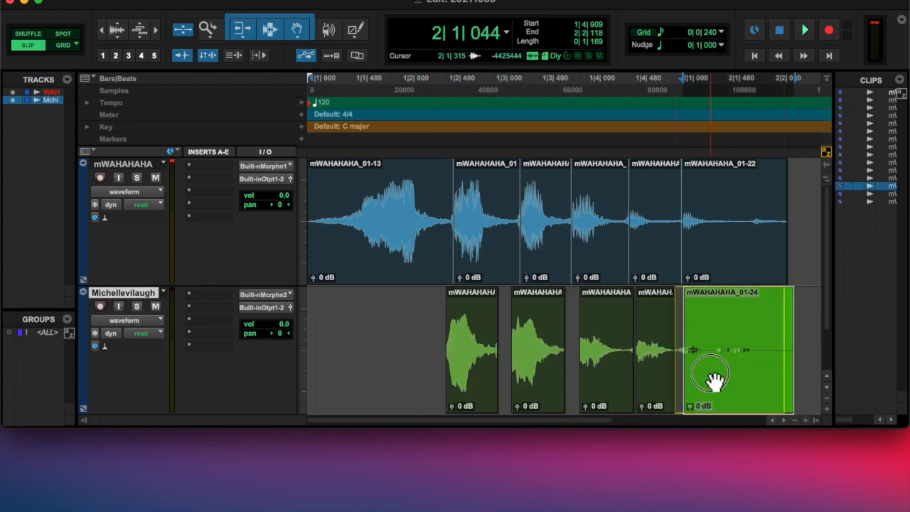
click(804, 29)
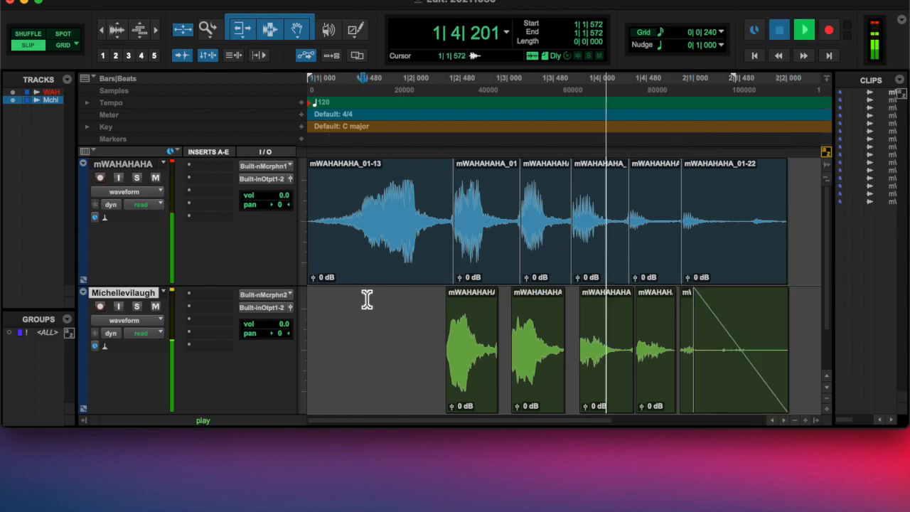
click(597, 349)
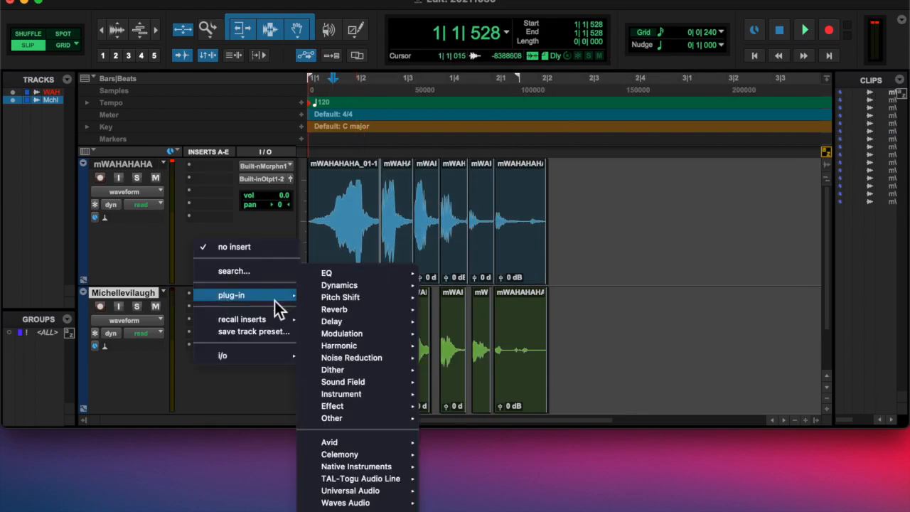
click(339, 285)
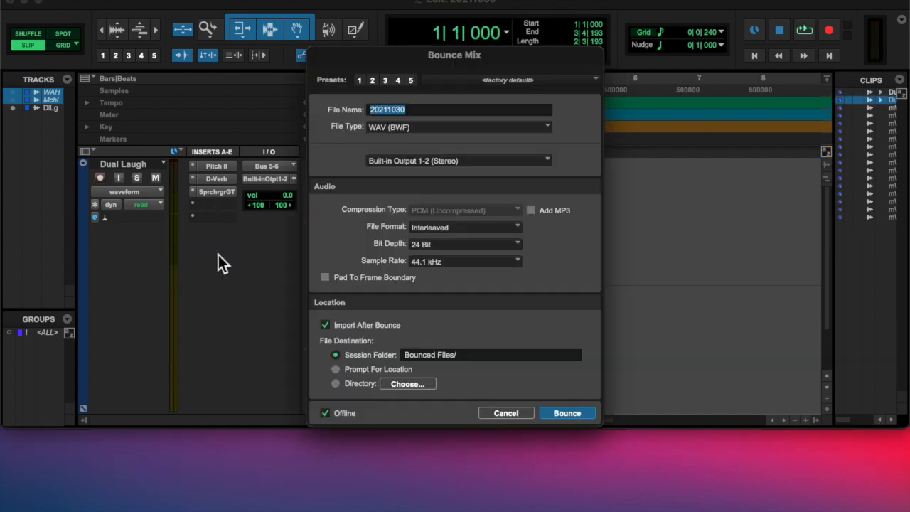
Step: Bounce the Dual Laugh mix, import it onto a new track, and bounce again
click(566, 412)
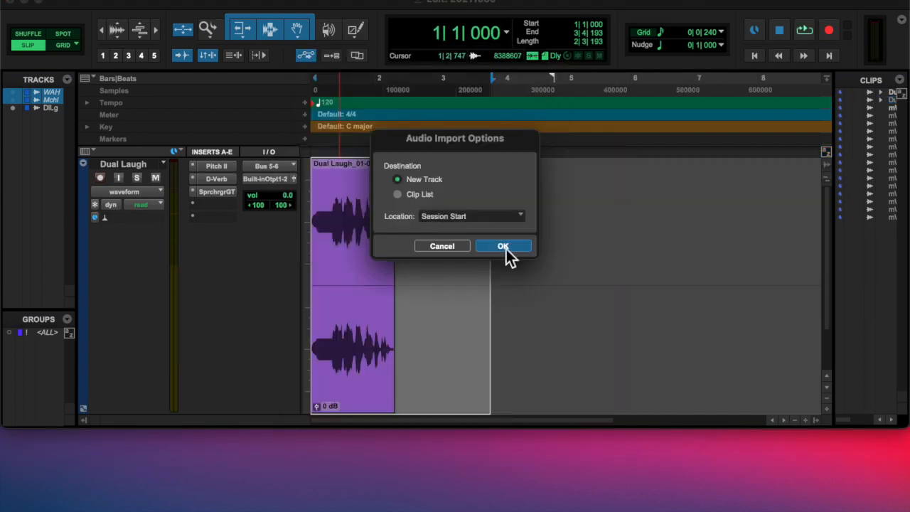
click(503, 245)
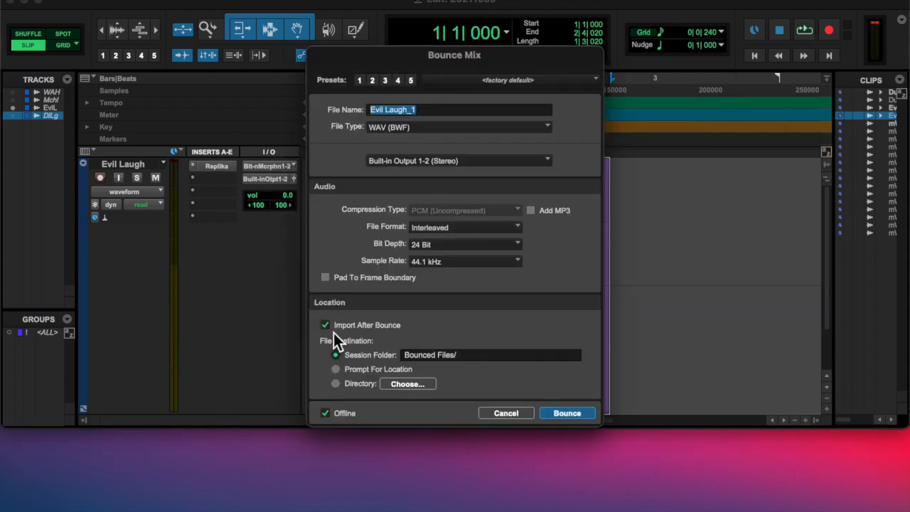
click(567, 412)
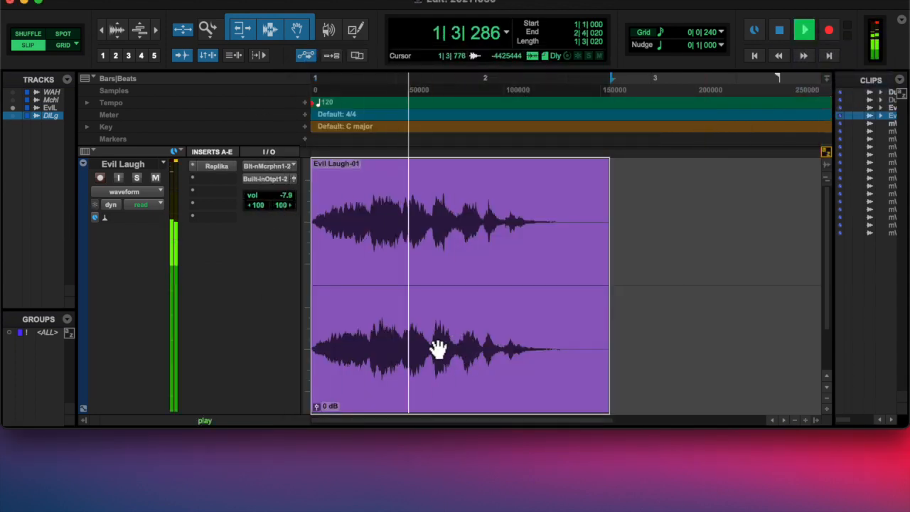